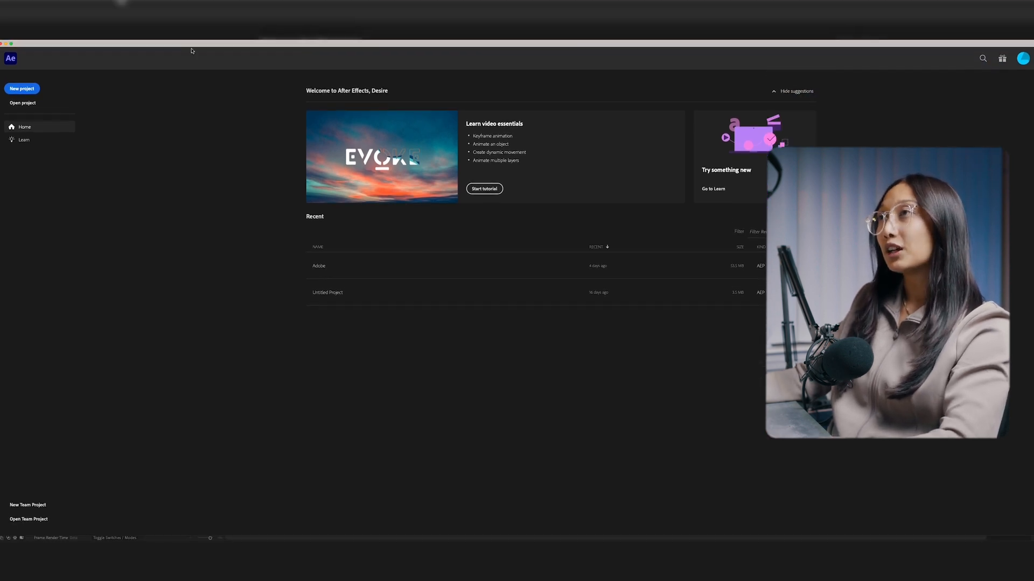
# Start a new project, save it to the Desktop as AE Tutorial.aep, and dismiss the Import dialog
pyautogui.click(22, 88)
pyautogui.write('AE Tutorial.aep')
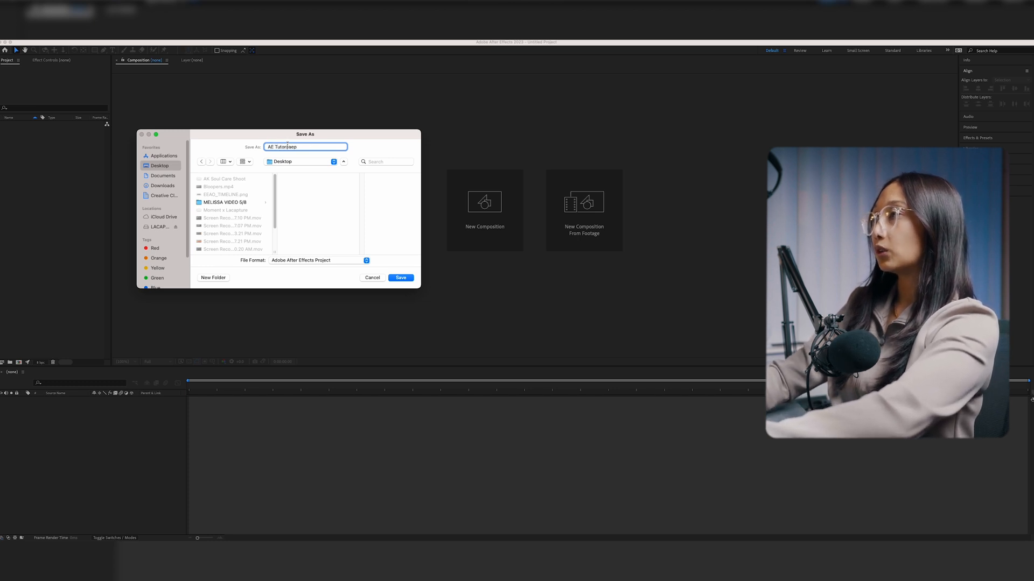
pyautogui.click(400, 278)
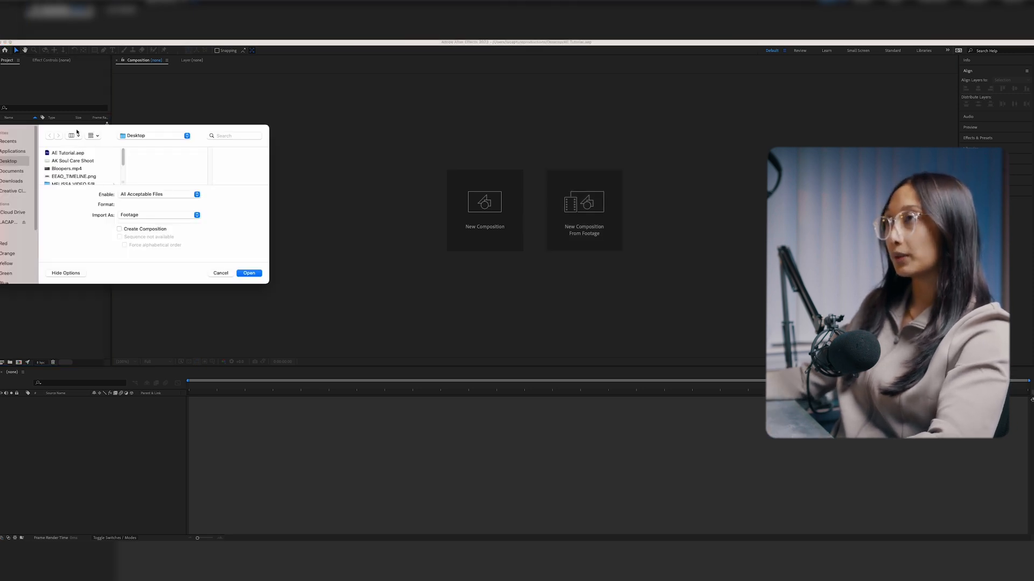
pyautogui.click(220, 273)
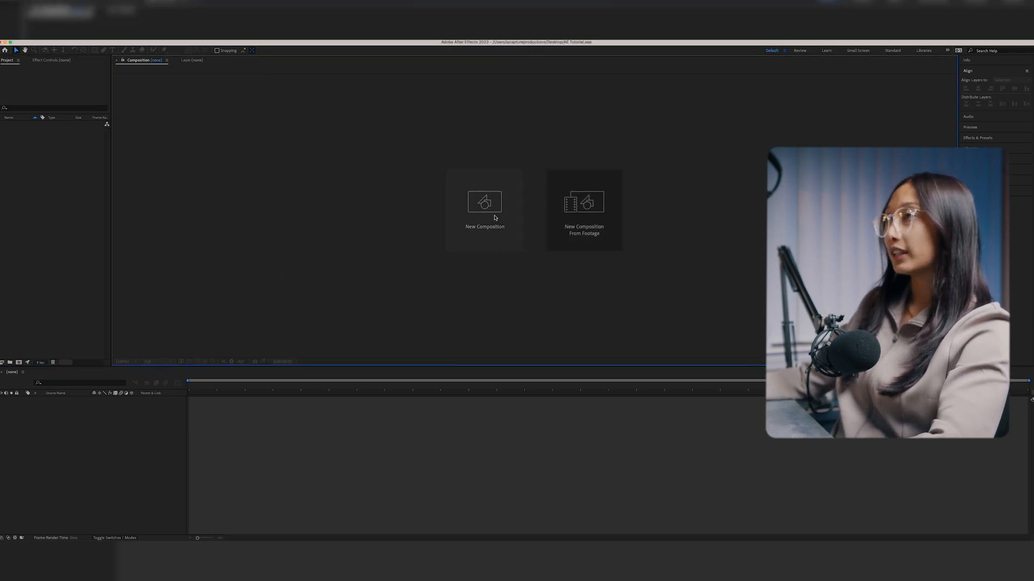
# Create the Keyframes composition, keeping the Custom 1920×1080, 23.976 fps preset
pyautogui.click(485, 209)
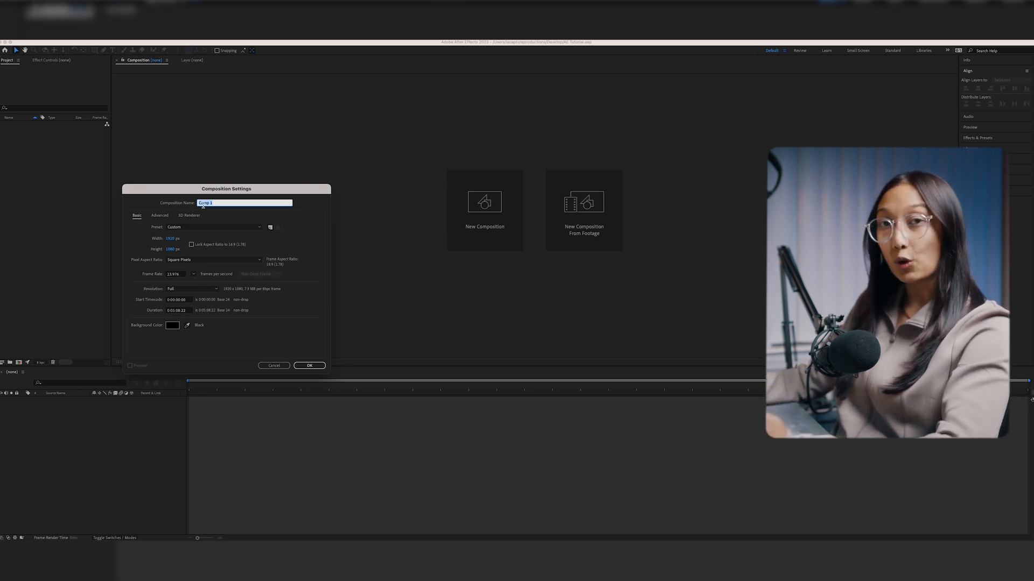
pyautogui.click(213, 227)
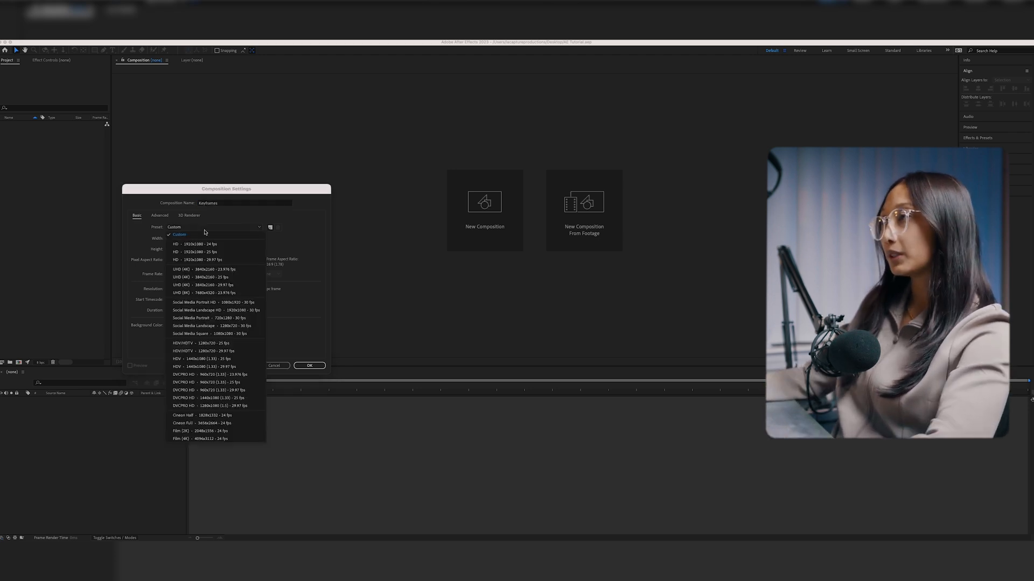
pyautogui.click(179, 235)
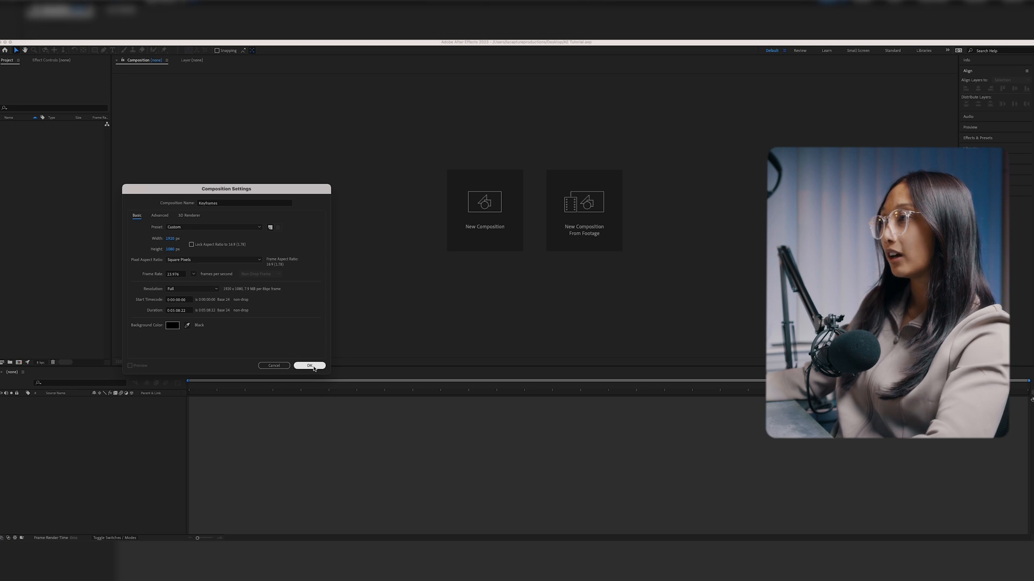
pyautogui.click(310, 366)
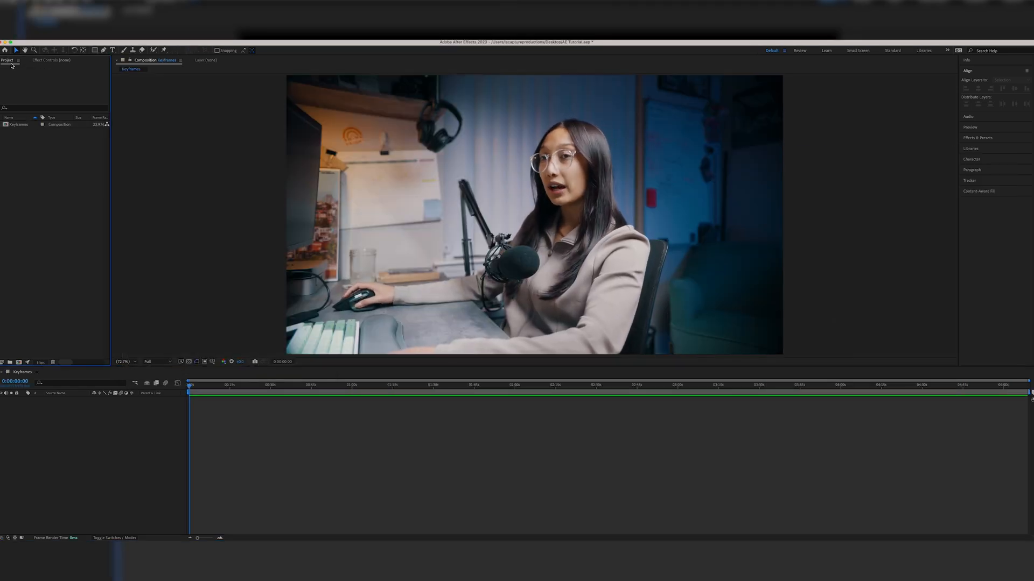
# Look over the Effect Controls, Project and Character panels and the Layer viewer, returning to the Composition view
pyautogui.click(48, 60)
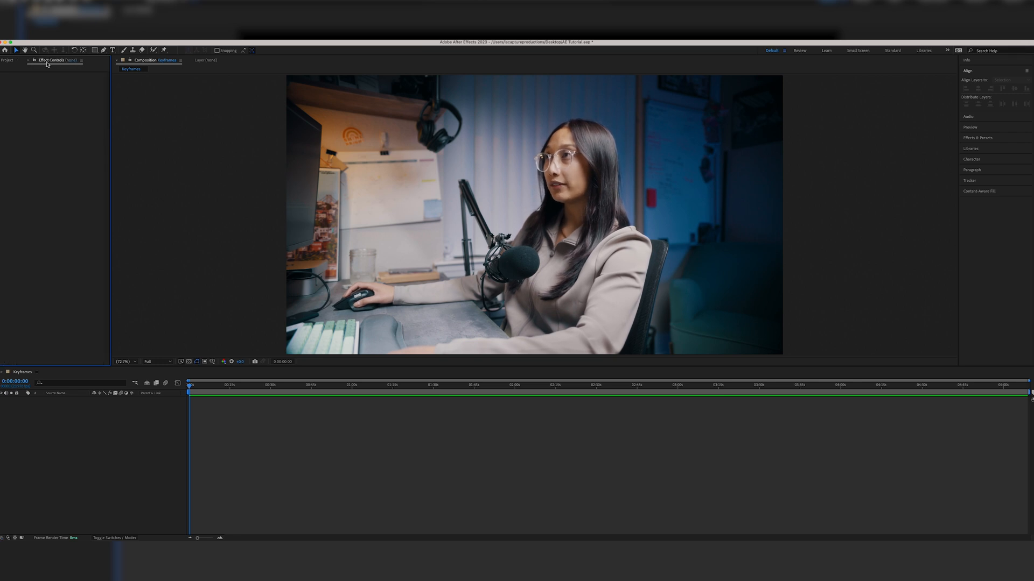
pyautogui.click(9, 61)
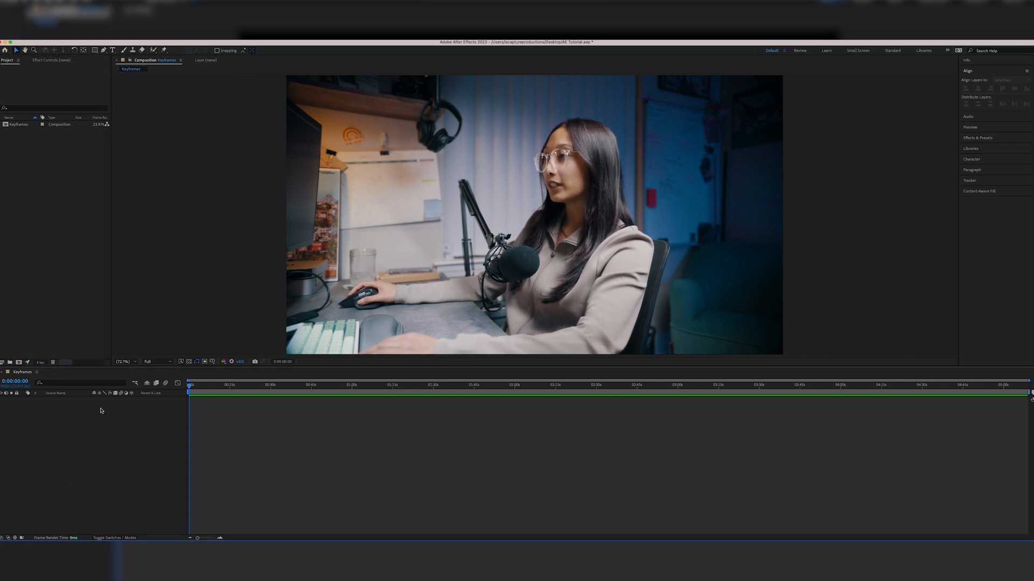
pyautogui.click(545, 396)
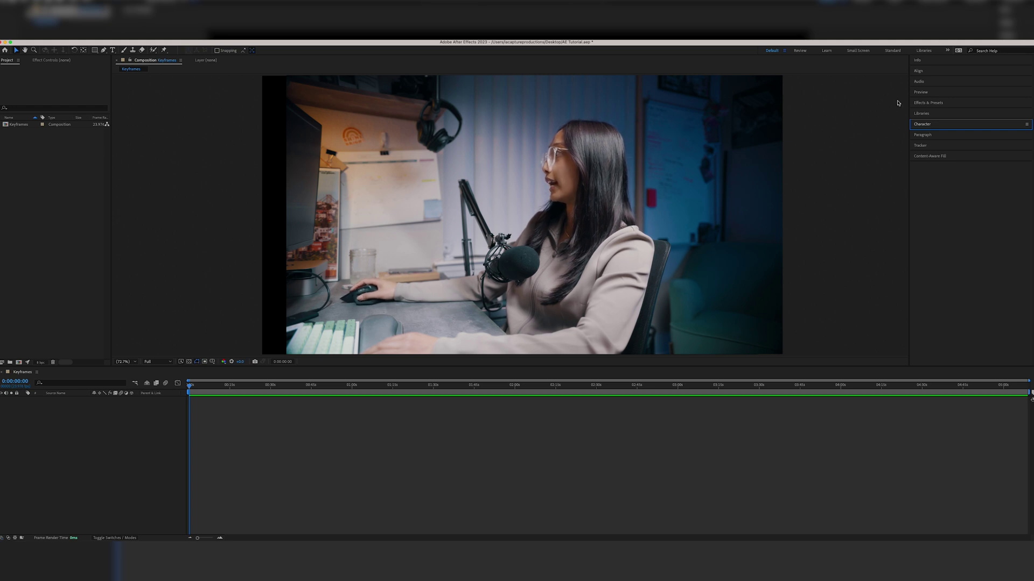
pyautogui.click(1023, 59)
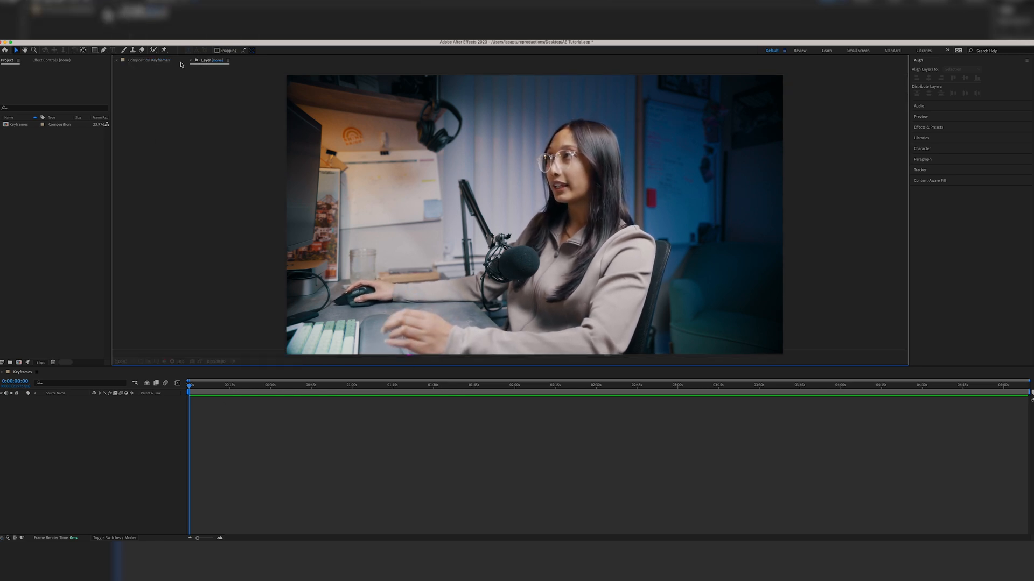
pyautogui.click(210, 60)
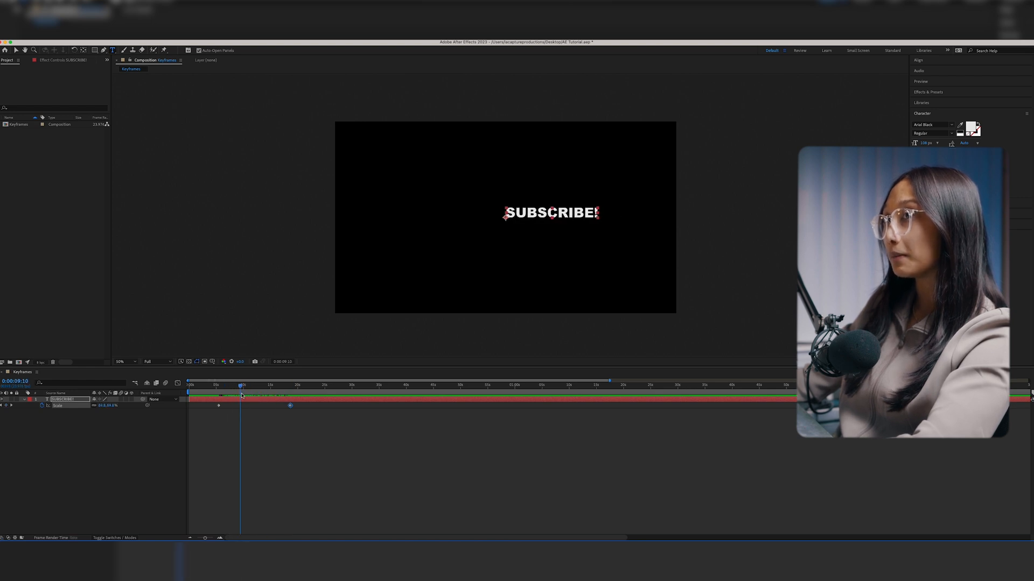
# Scrub the timeline through the SUBSCRIBE! scale keyframes to preview the animation
pyautogui.moveTo(241, 385); pyautogui.dragTo(233, 385)
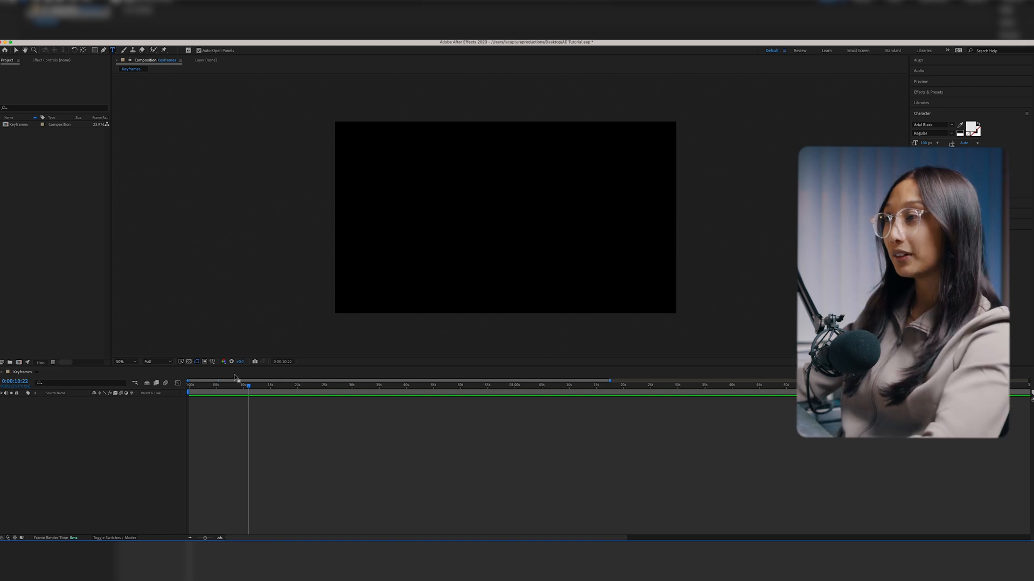
# Draw a blue circle with the Ellipse Tool in the top-left of the composition frame
pyautogui.click(96, 49)
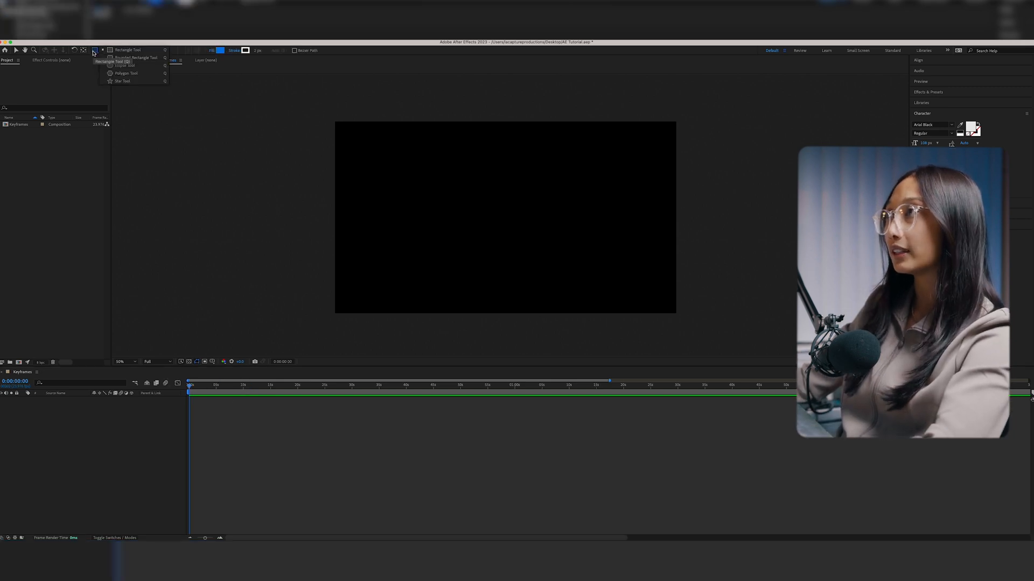
pyautogui.click(124, 49)
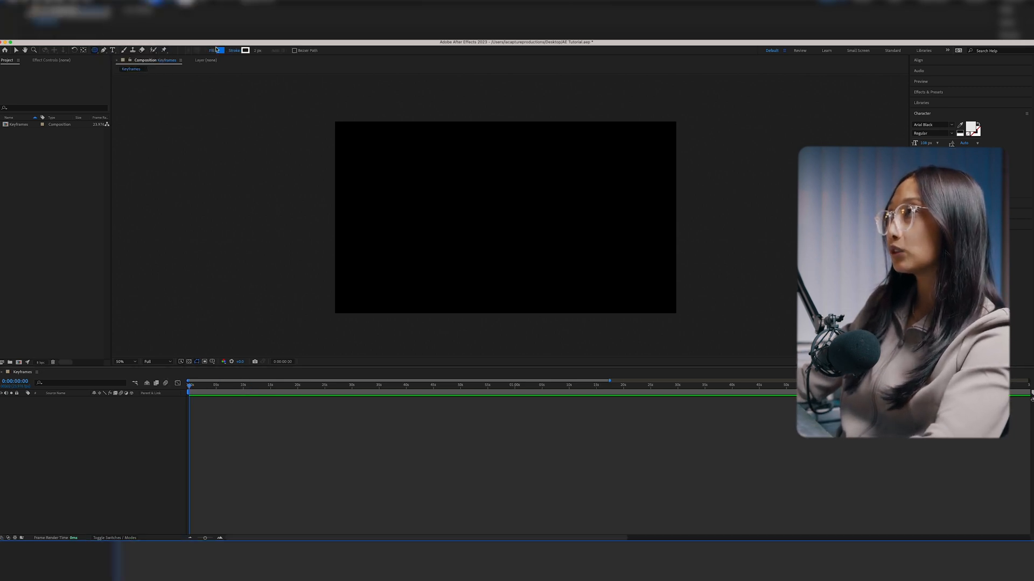
pyautogui.moveTo(354, 140); pyautogui.dragTo(410, 172)
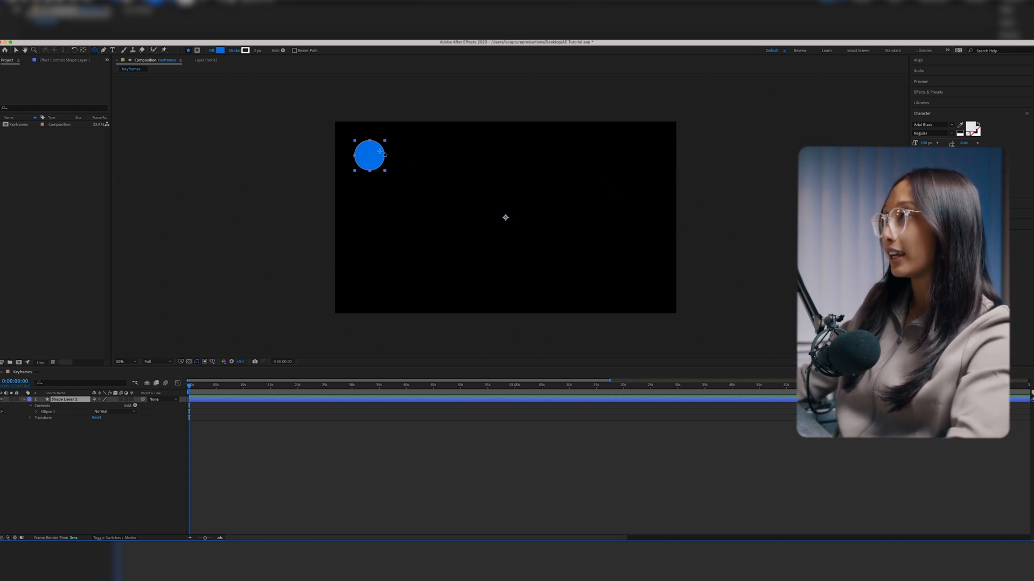
pyautogui.moveTo(600, 222)
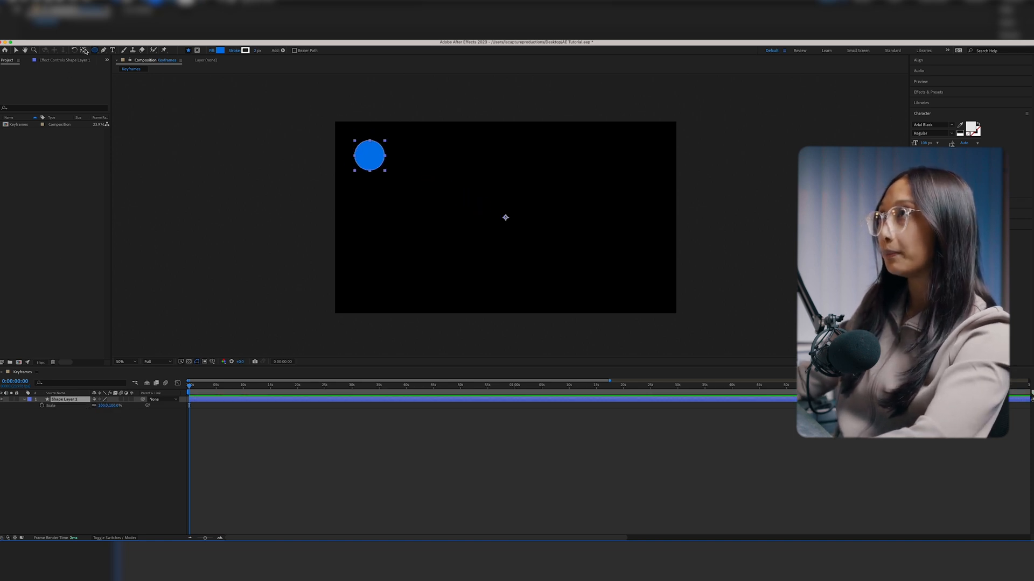
# Return to the Selection Tool to stop drawing shapes
pyautogui.click(25, 49)
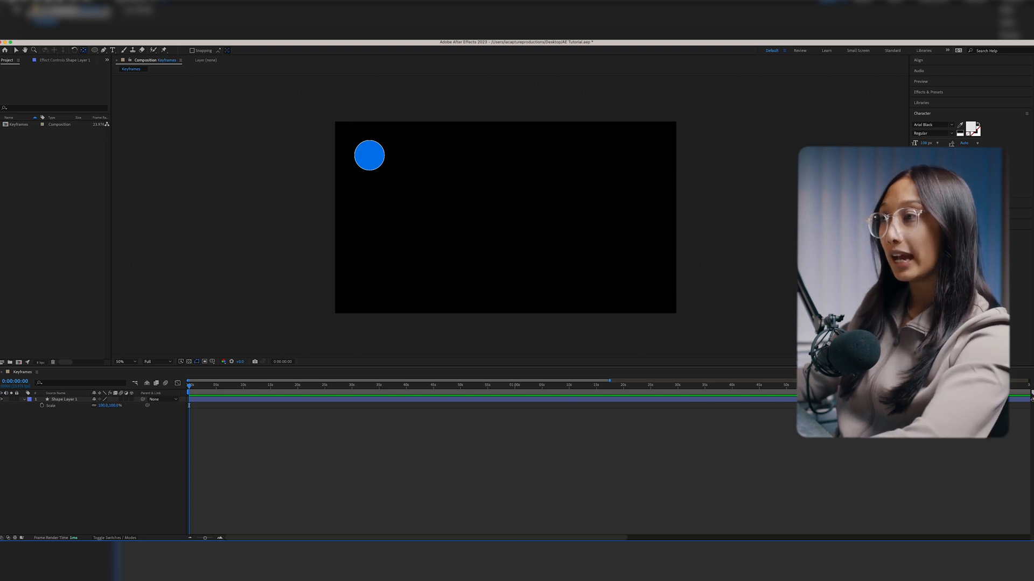
# Add a Scale keyframe for the blue circle at the current time near the start of the timeline
pyautogui.click(368, 155)
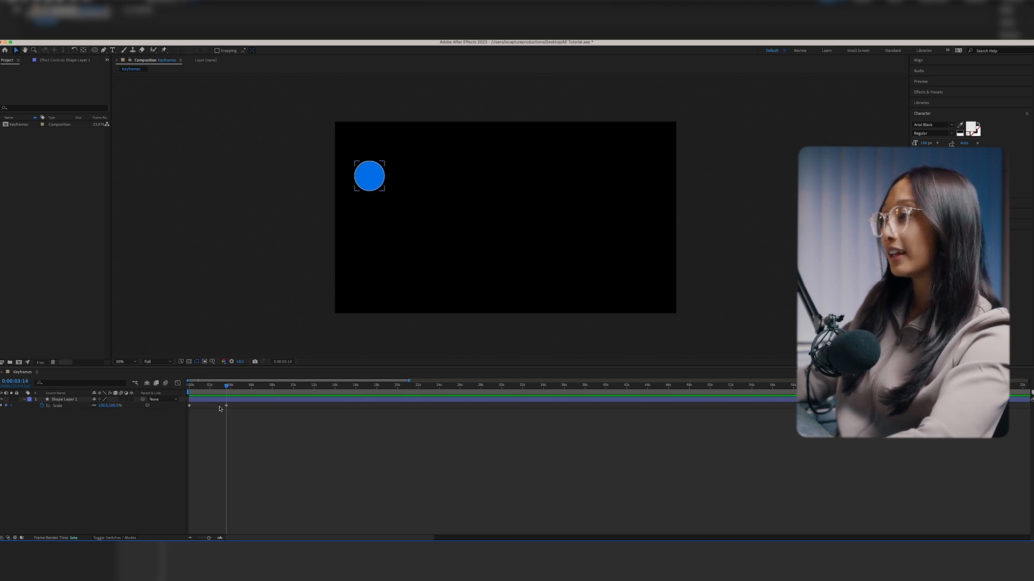
pyautogui.click(63, 398)
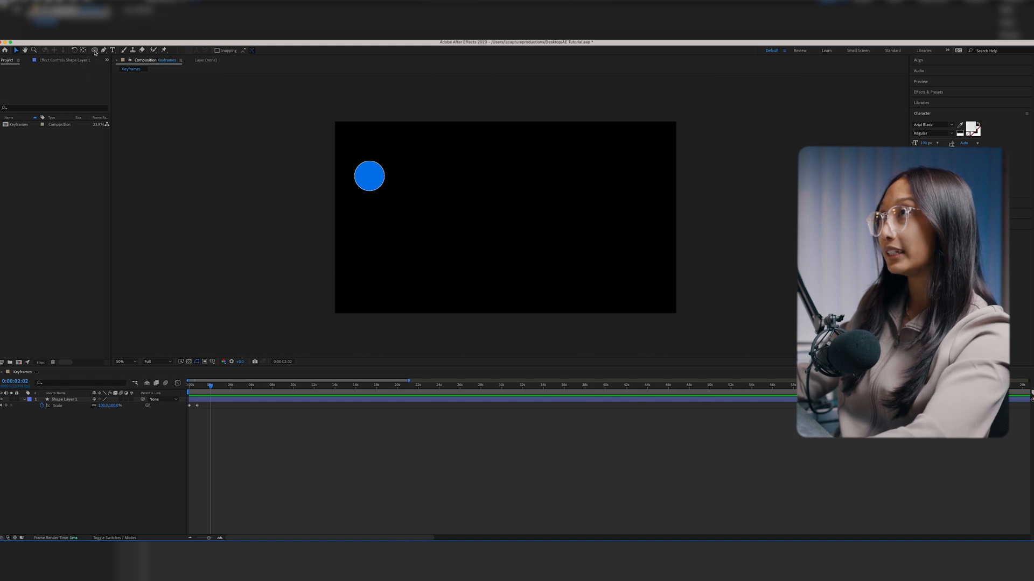
# Choose the Ellipse Tool to draw a second circle layer
pyautogui.click(95, 49)
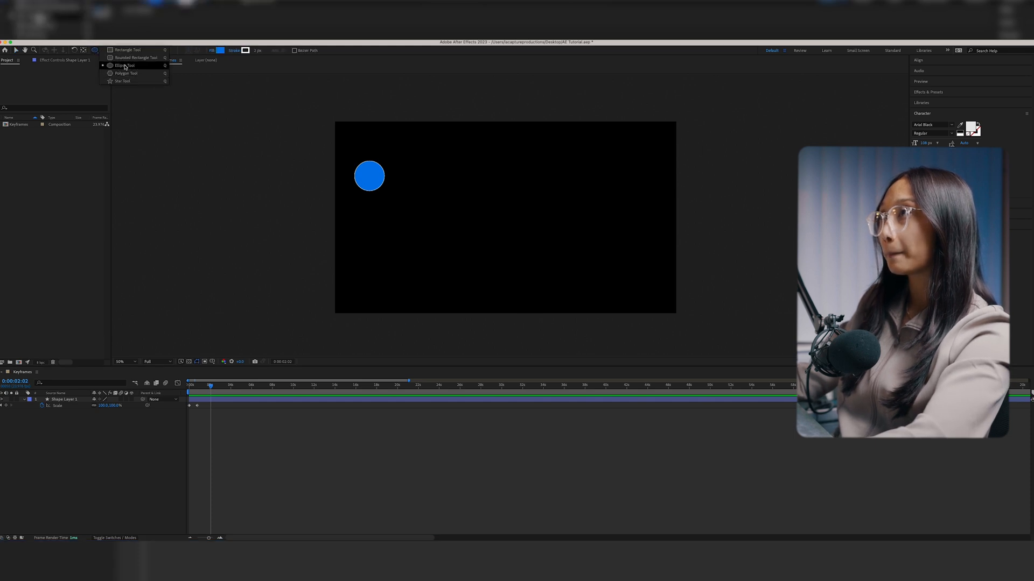
pyautogui.click(223, 50)
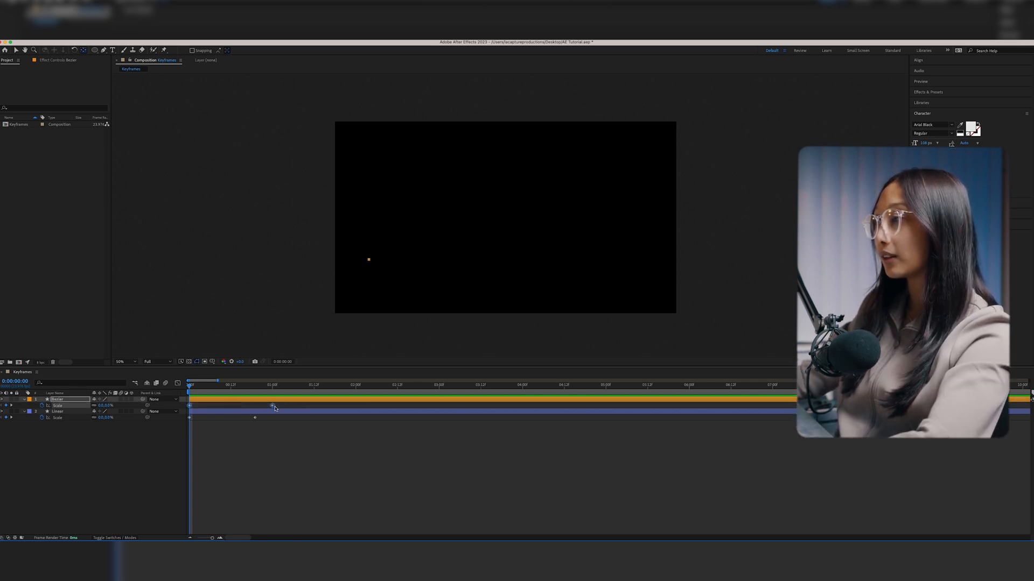
# Apply Easy Ease to the Bezier layer's Scale keyframes
pyautogui.rightClick(272, 407)
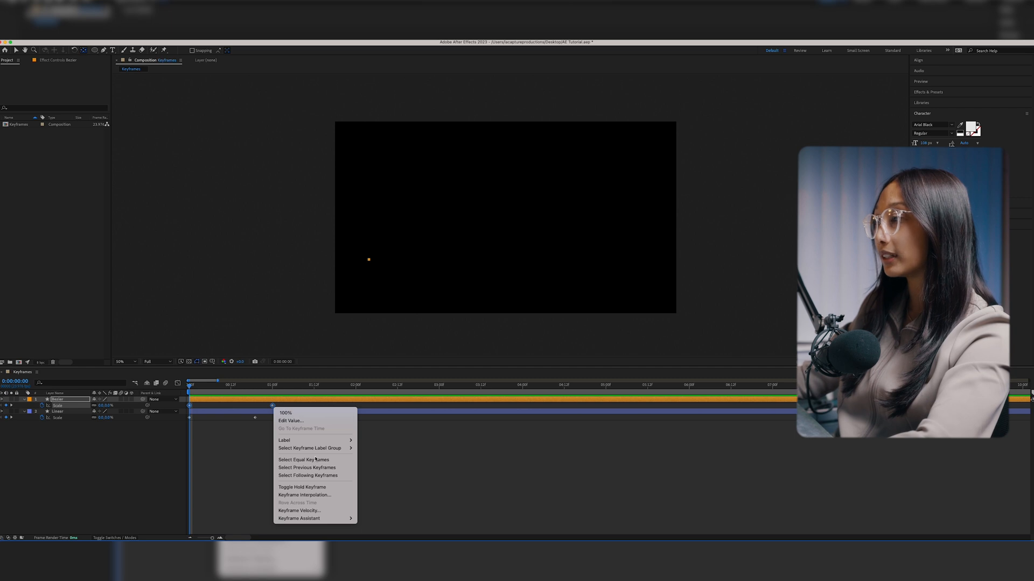
pyautogui.moveTo(299, 518)
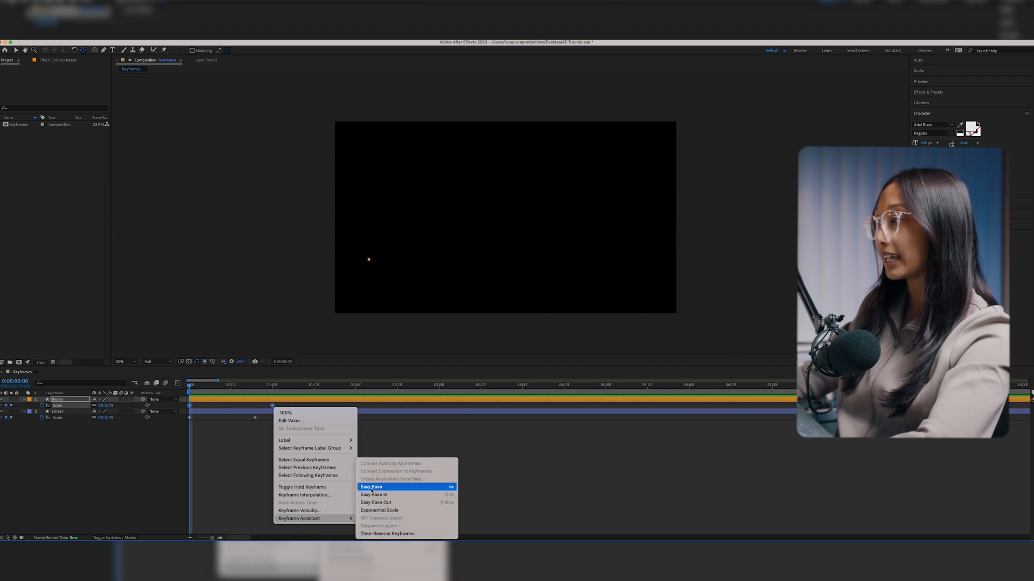
pyautogui.click(370, 486)
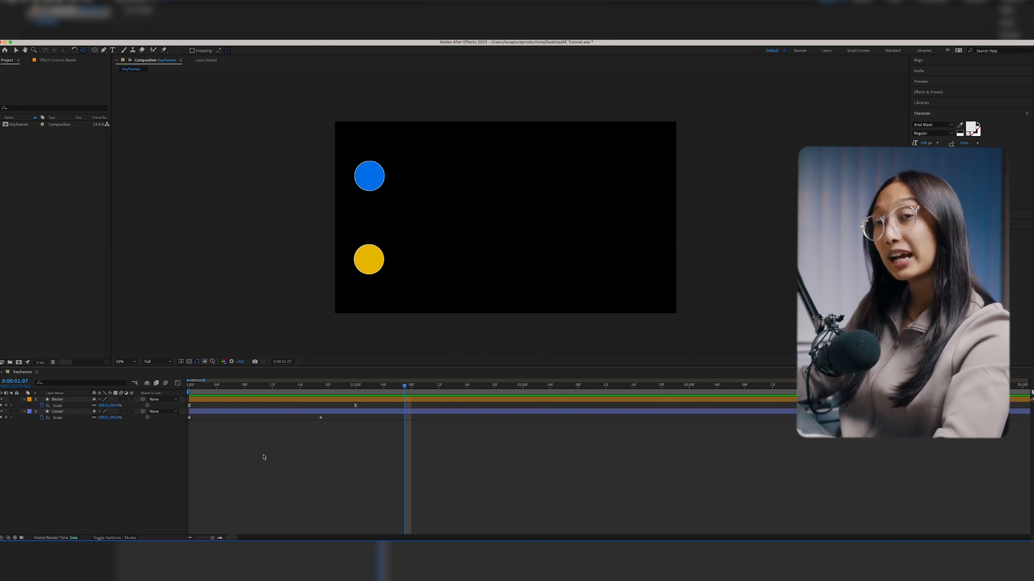
pyautogui.moveTo(275, 460)
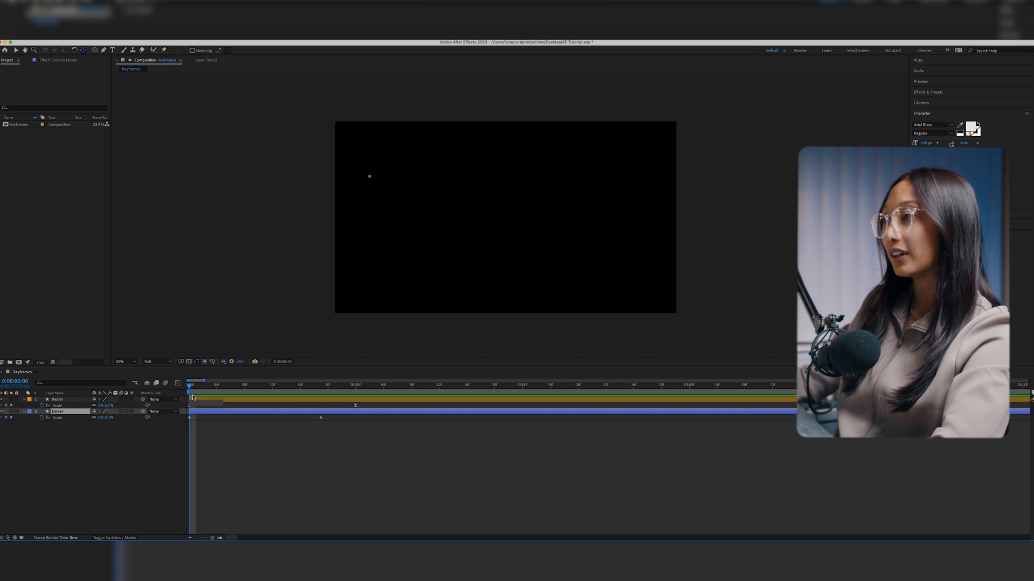
# Switch the timeline to the Graph Editor showing the speed graph of the scale animation
pyautogui.click(177, 383)
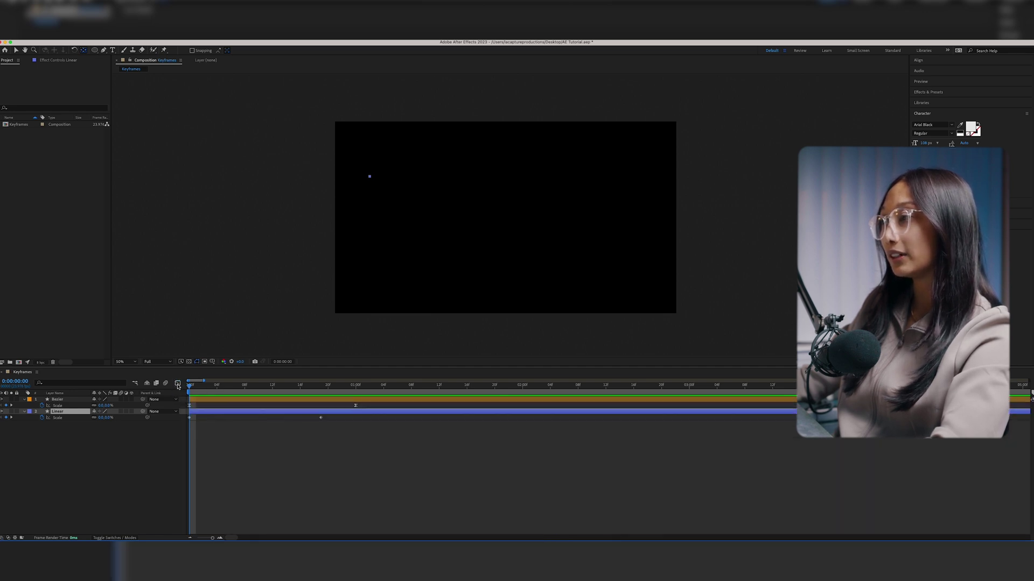
pyautogui.click(178, 383)
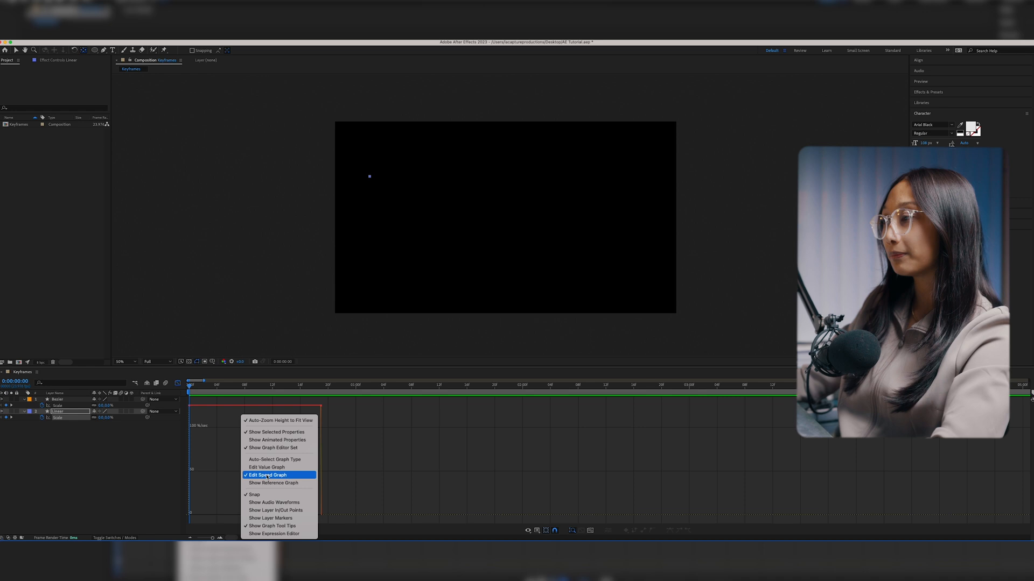
pyautogui.click(267, 476)
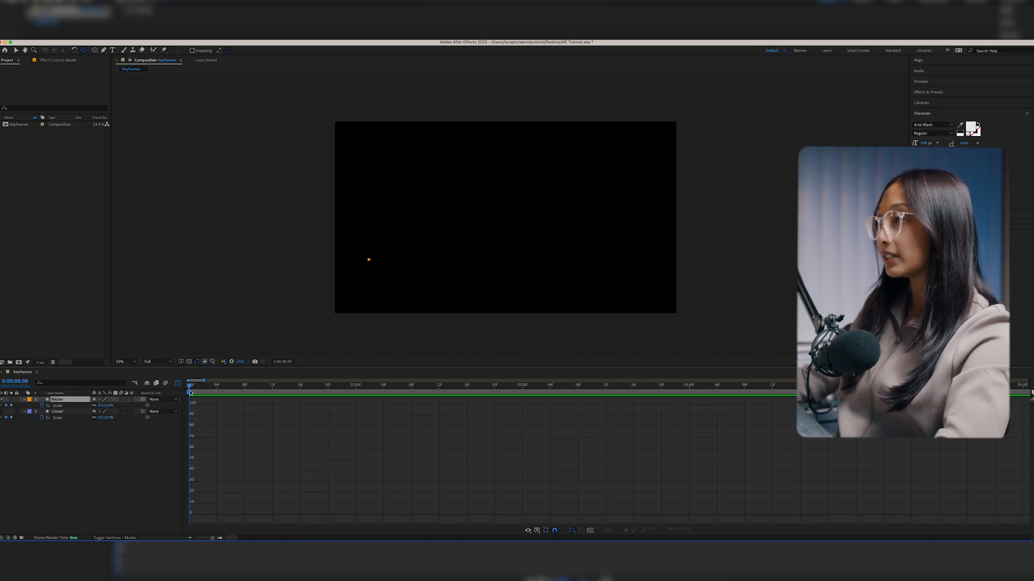
# Reveal the Bezier layer's Scale speed curve and stretch its easing handles into a smooth arc
pyautogui.moveTo(190, 386); pyautogui.dragTo(300, 386)
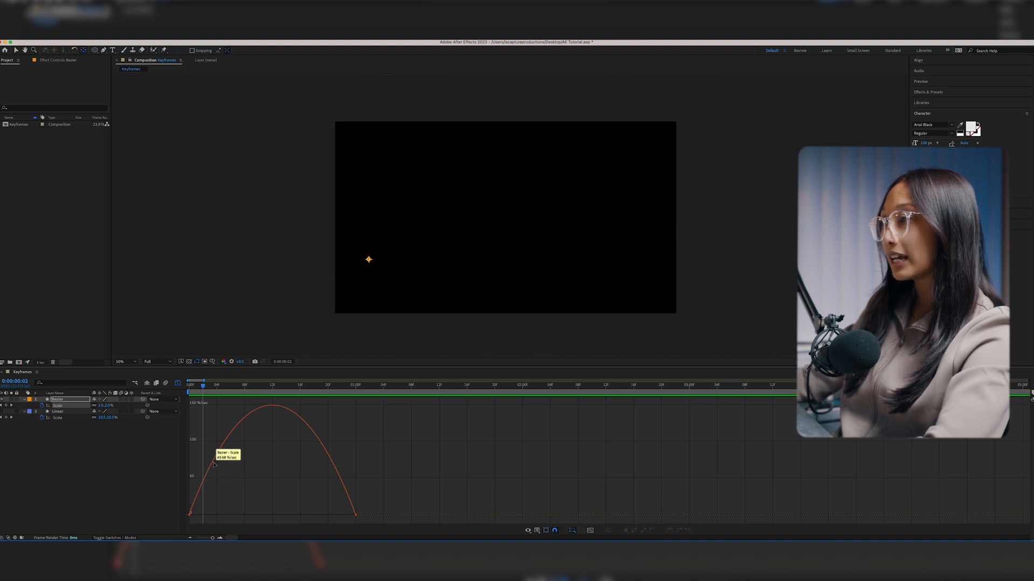
pyautogui.moveTo(262, 412)
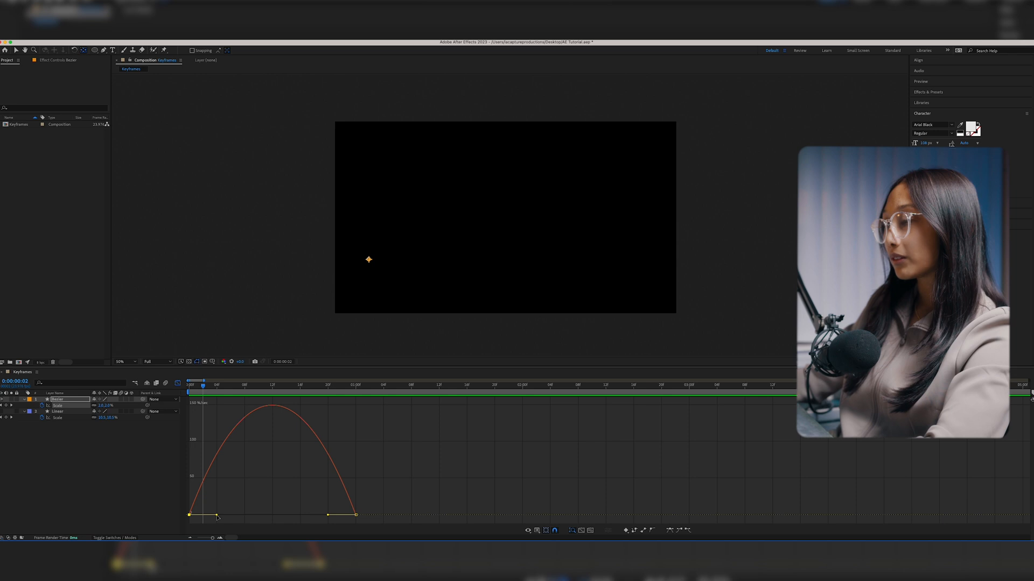
pyautogui.moveTo(216, 516); pyautogui.dragTo(268, 516)
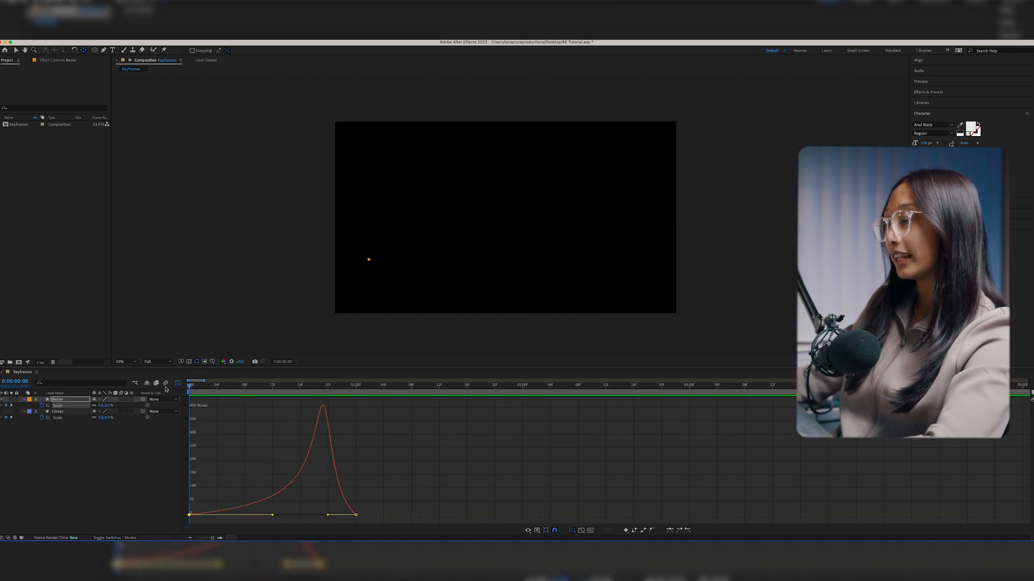
pyautogui.moveTo(164, 388)
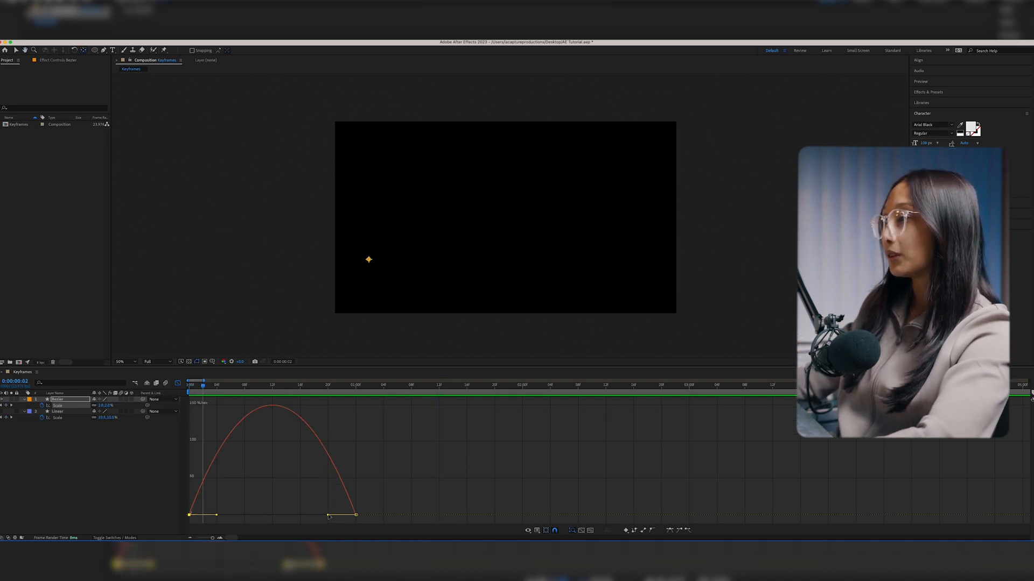
pyautogui.moveTo(327, 516); pyautogui.dragTo(301, 516)
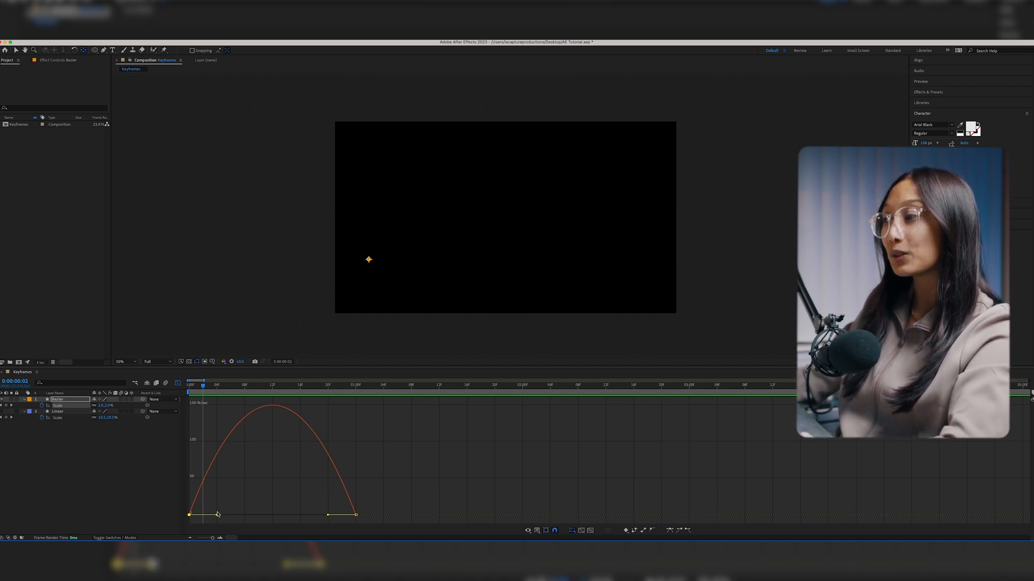
# Lengthen the final keyframe's influence so the circle grows fast then settles slowly, and preview it
pyautogui.moveTo(217, 515); pyautogui.dragTo(310, 516)
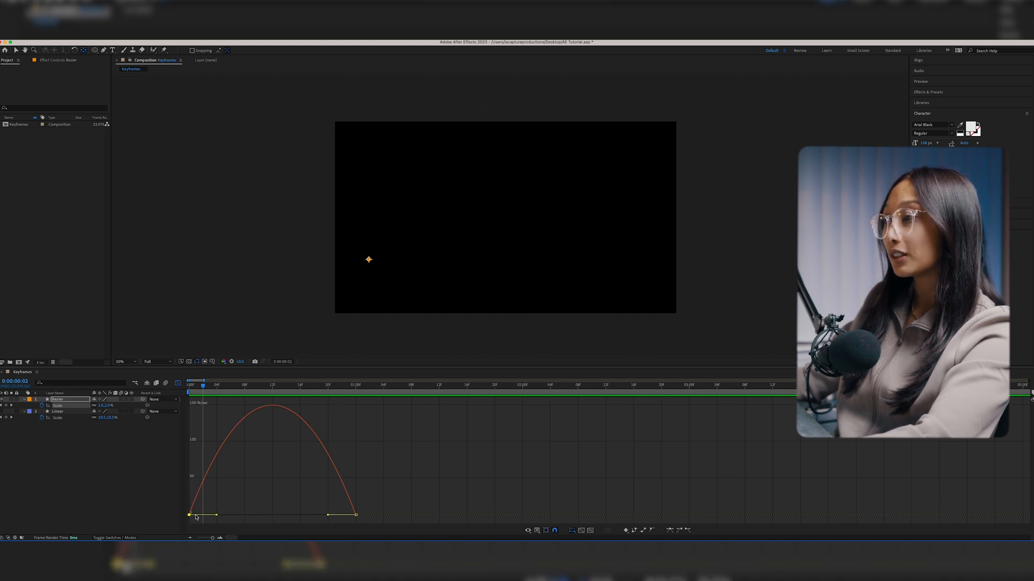
pyautogui.moveTo(210, 514); pyautogui.dragTo(273, 520)
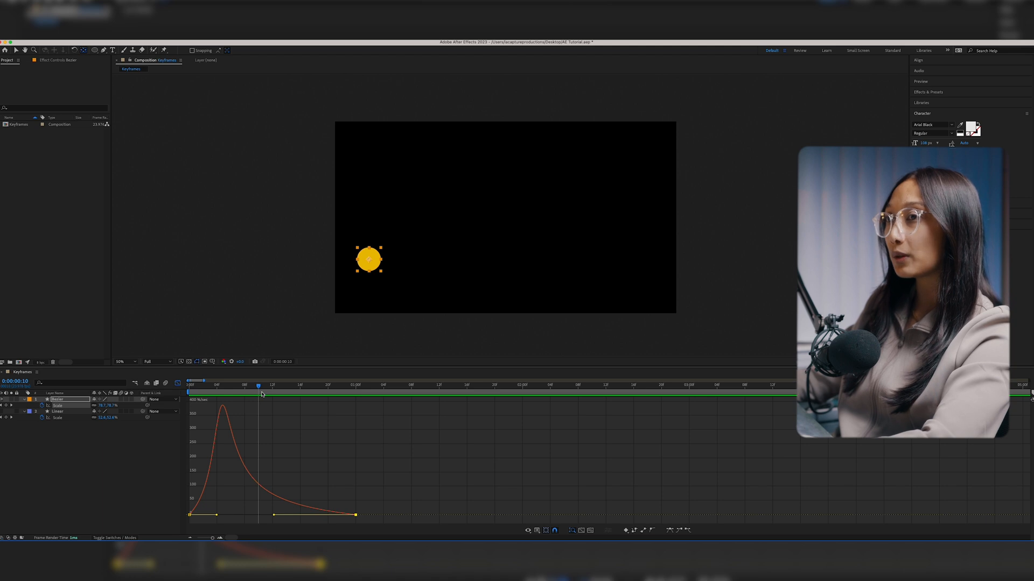
pyautogui.moveTo(258, 386); pyautogui.dragTo(315, 386)
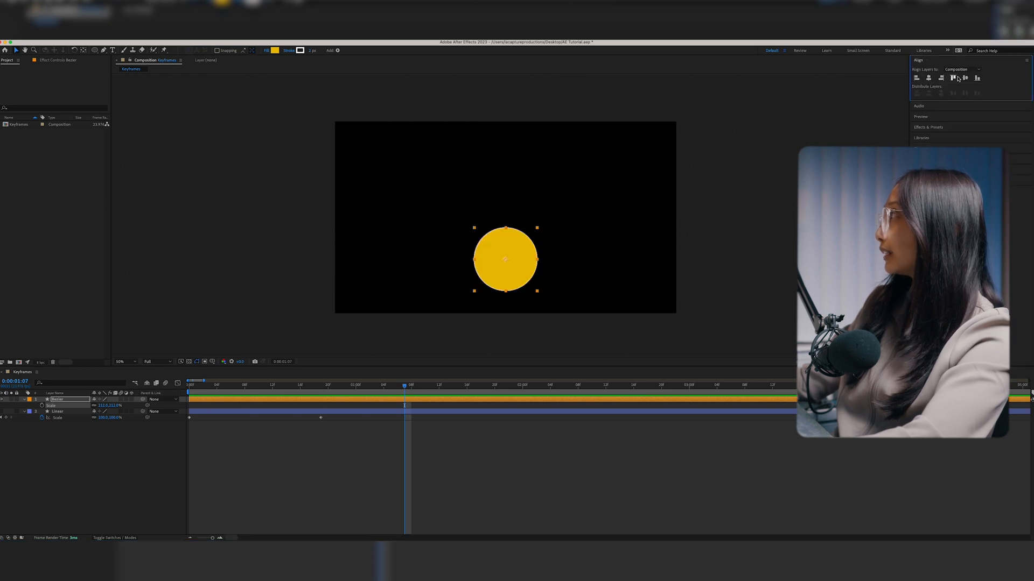
# Drag the circle from the left across and past the frame's right edge, setting a second Position keyframe
pyautogui.moveTo(504, 259); pyautogui.dragTo(504, 216)
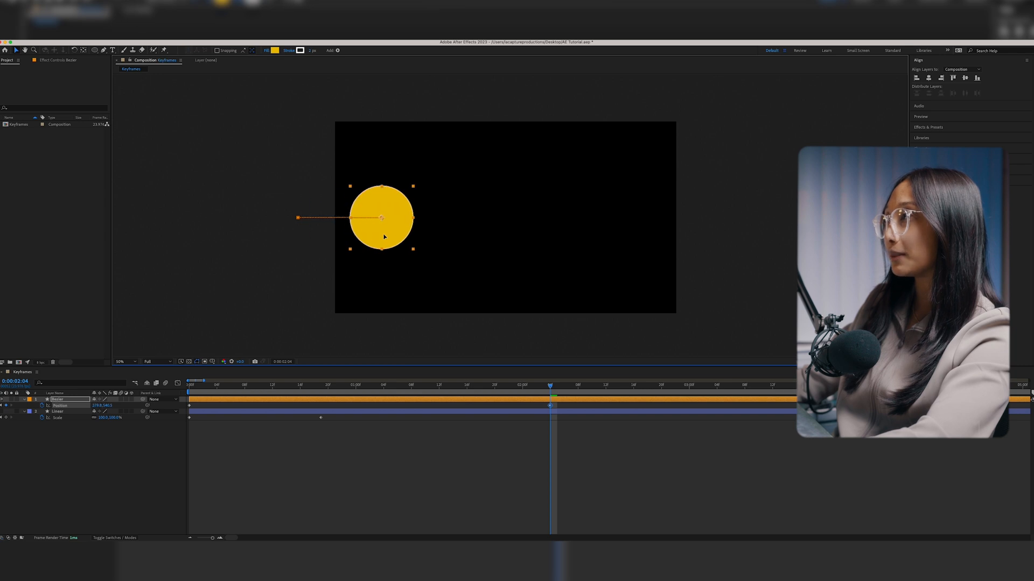
pyautogui.moveTo(381, 217); pyautogui.dragTo(556, 218)
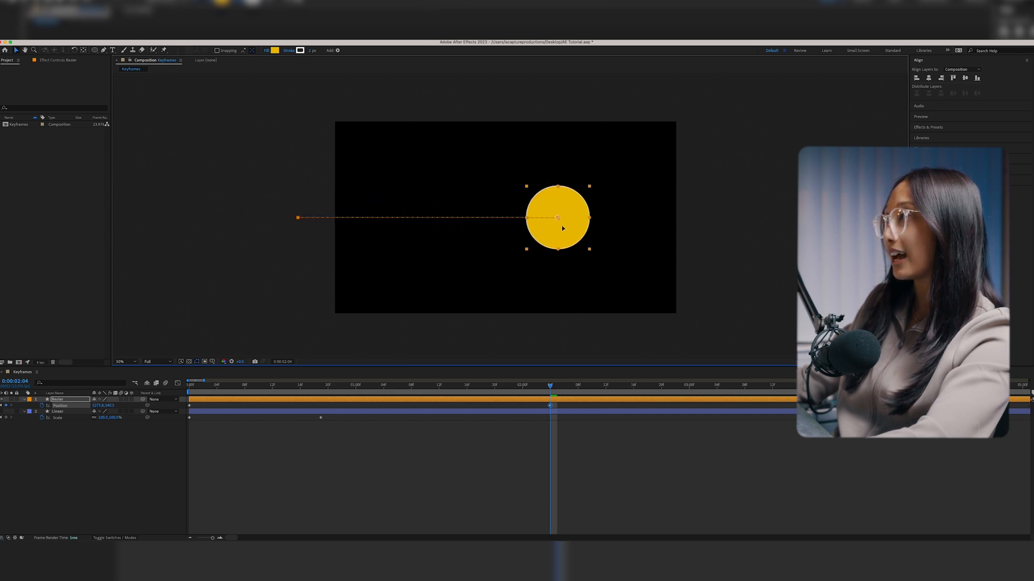
pyautogui.moveTo(559, 217); pyautogui.dragTo(693, 218)
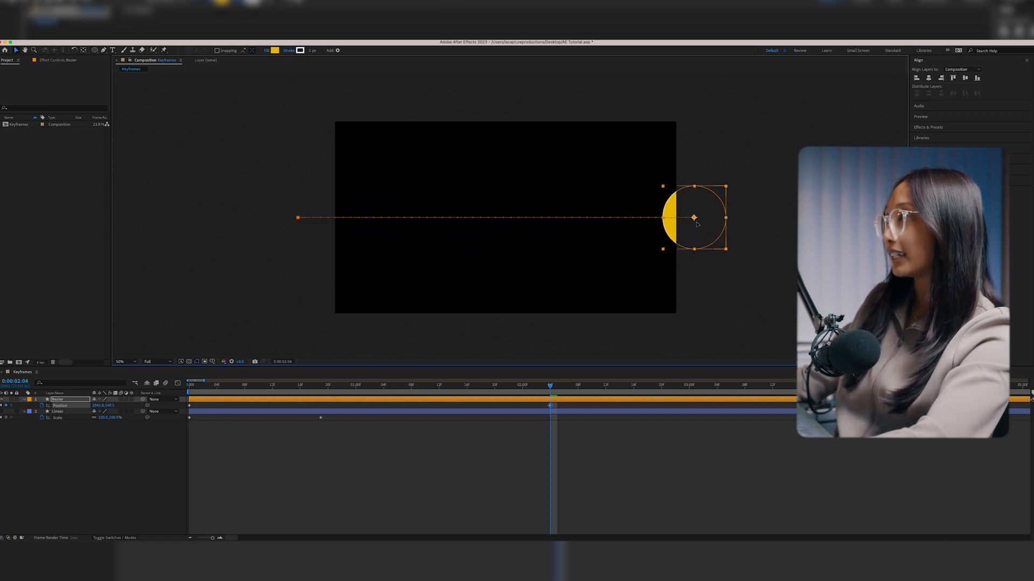
pyautogui.click(189, 382)
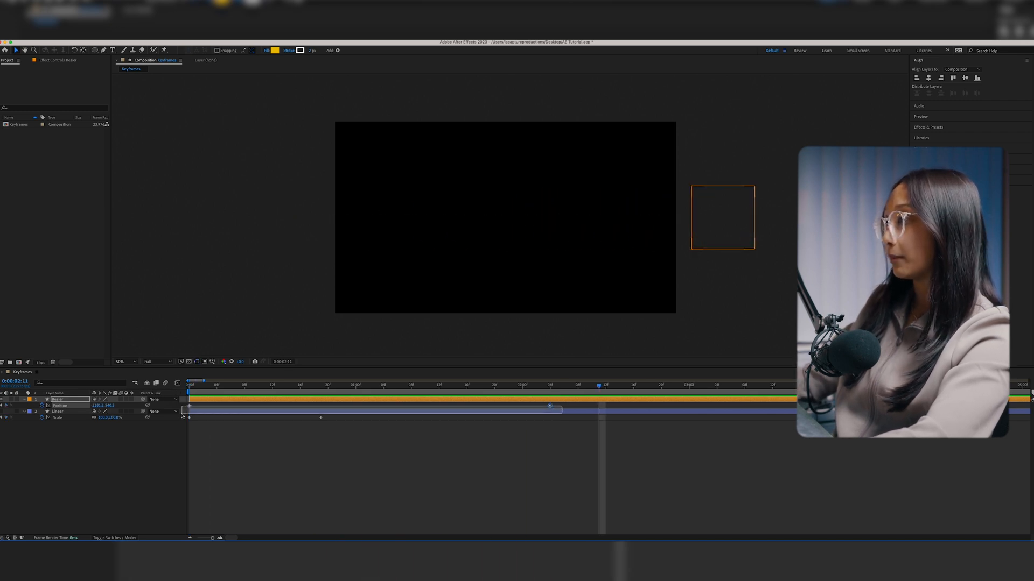
pyautogui.rightClick(190, 405)
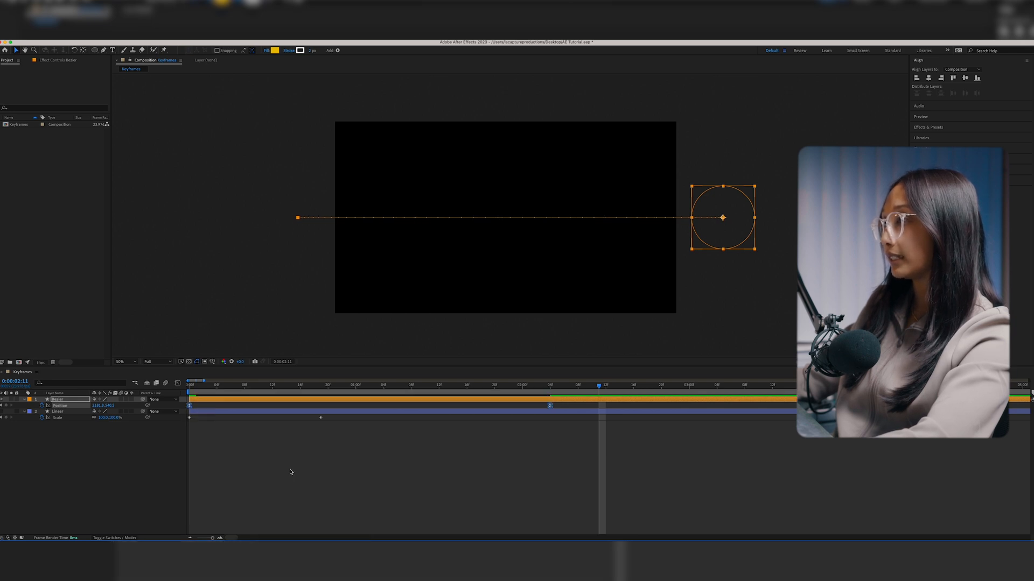
pyautogui.click(179, 383)
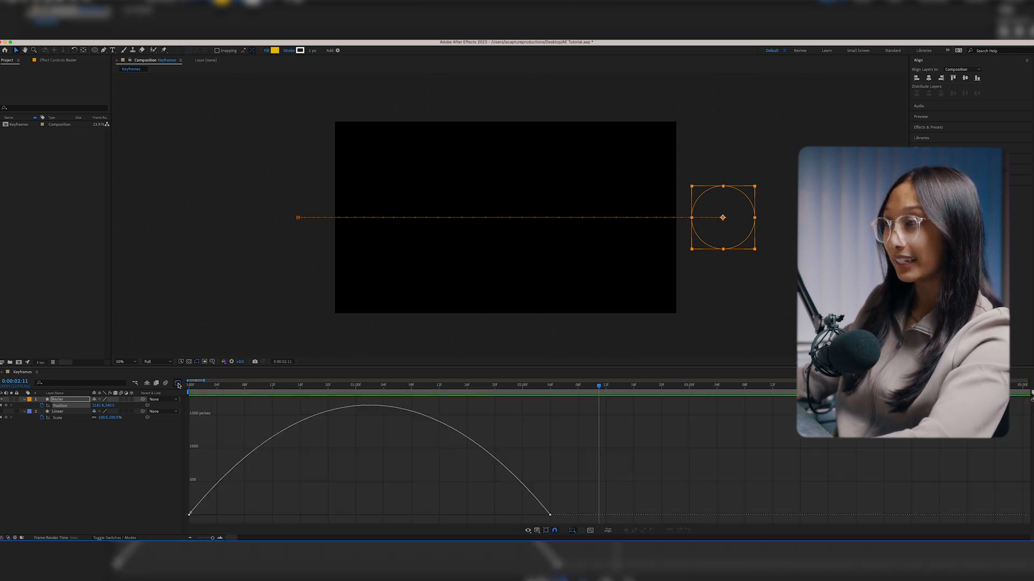
pyautogui.click(190, 385)
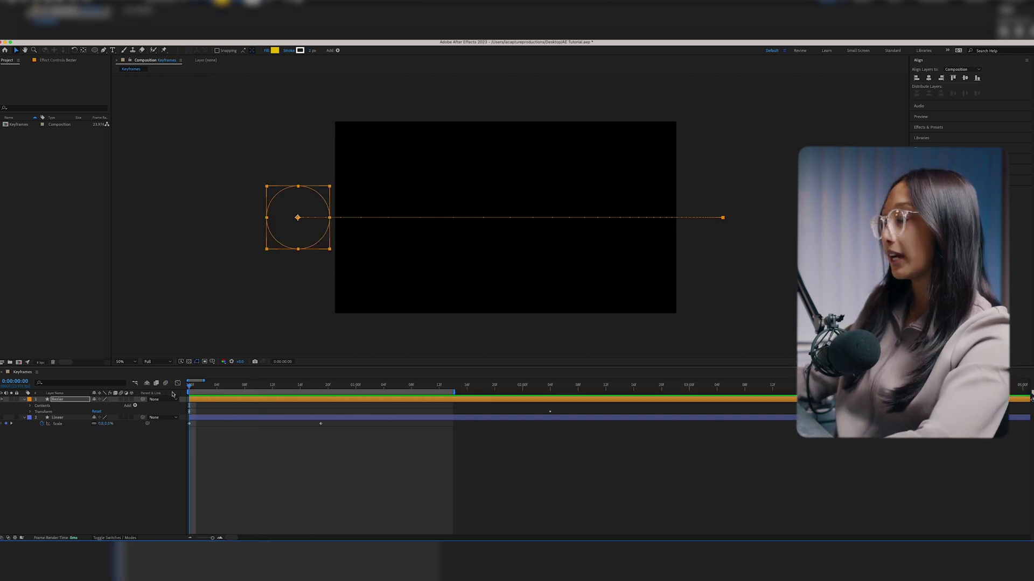
# Set Position keyframes at top-left (0s), bottom centre (~1s) and top-right (~2s) for a V-shaped path
pyautogui.click(30, 411)
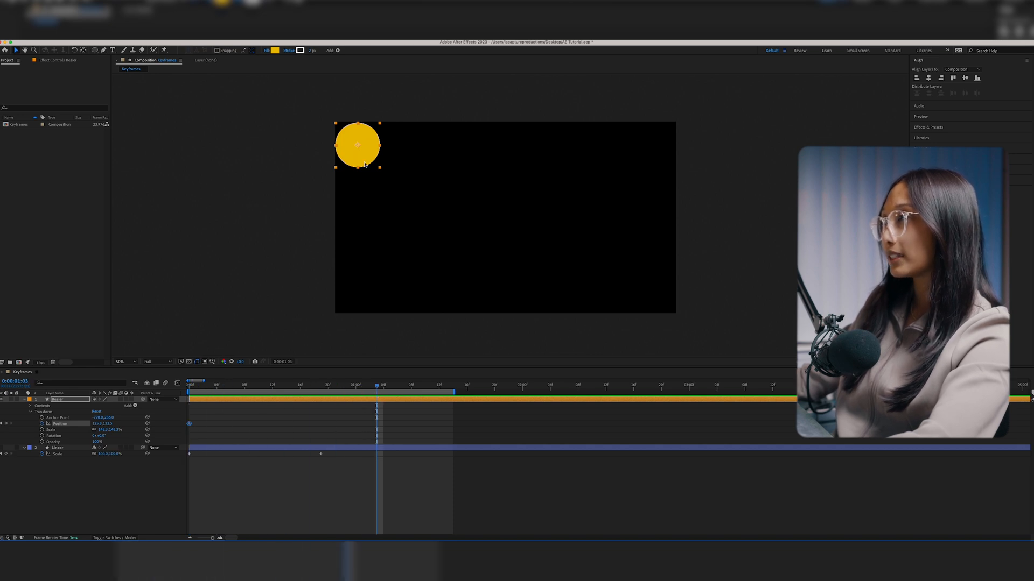
pyautogui.moveTo(357, 146); pyautogui.dragTo(381, 173)
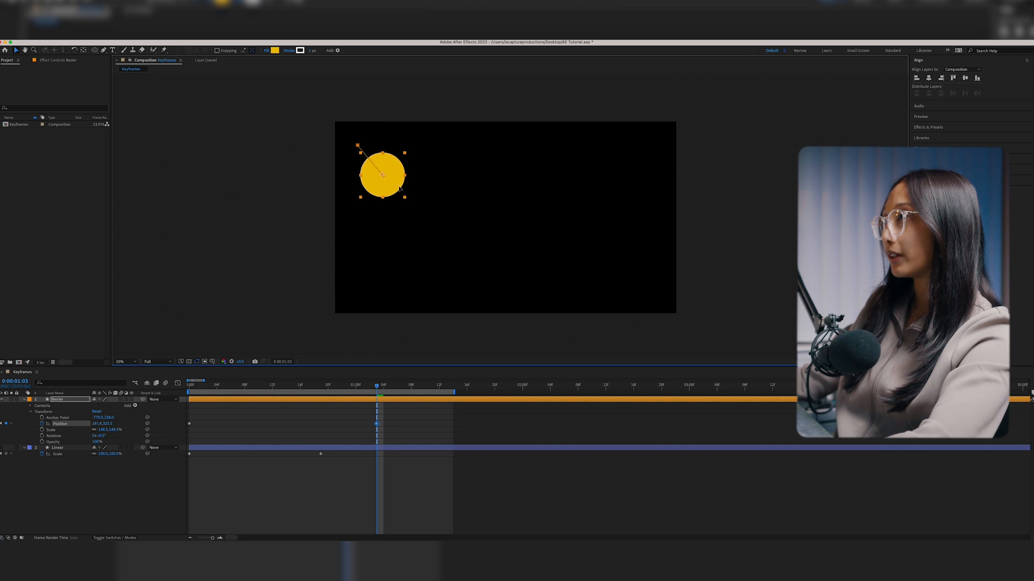
pyautogui.moveTo(380, 174); pyautogui.dragTo(505, 293)
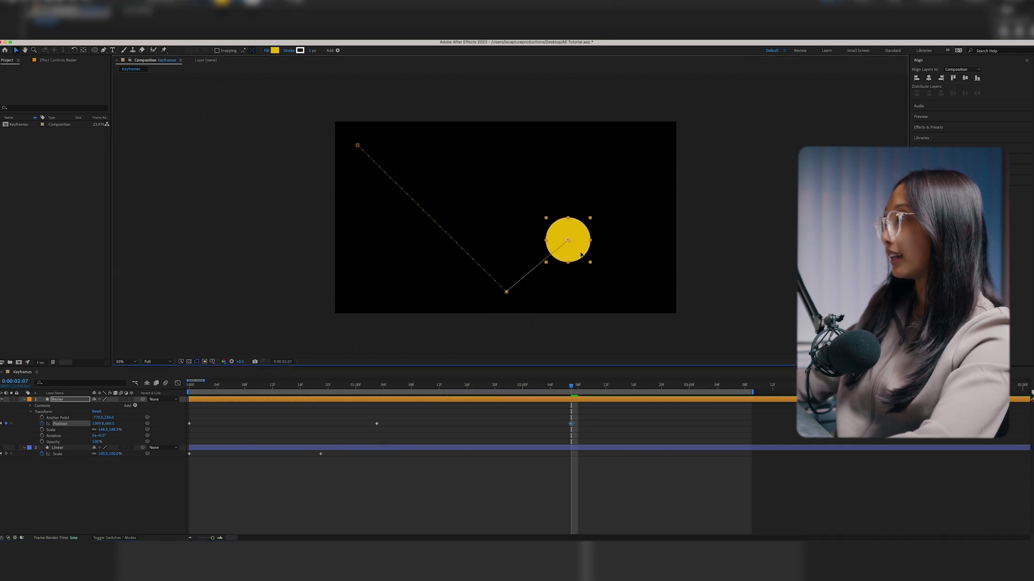
pyautogui.moveTo(565, 240); pyautogui.dragTo(649, 143)
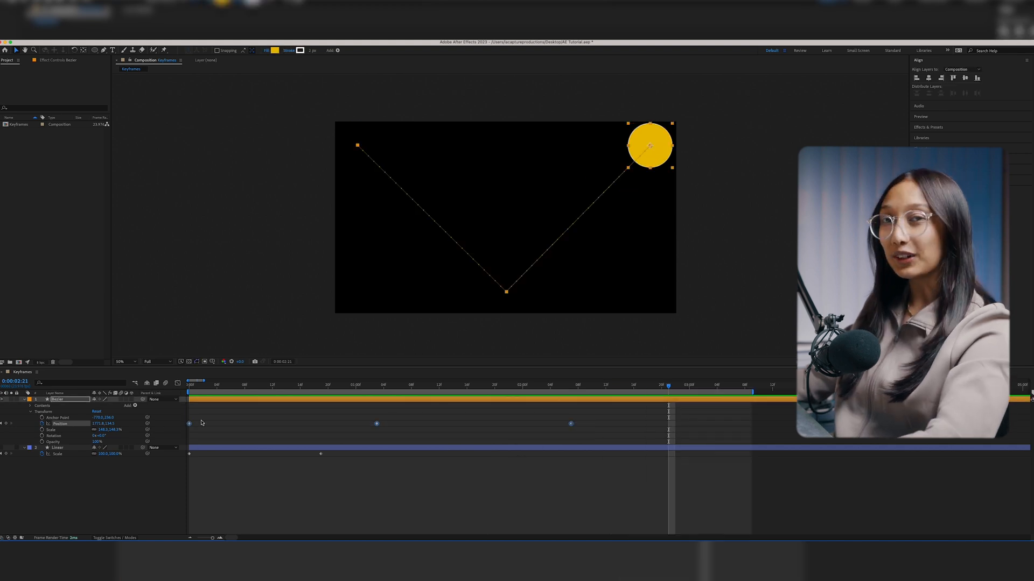
# Apply Easy Ease to the Position keyframes and select them all in the speed graph
pyautogui.rightClick(188, 424)
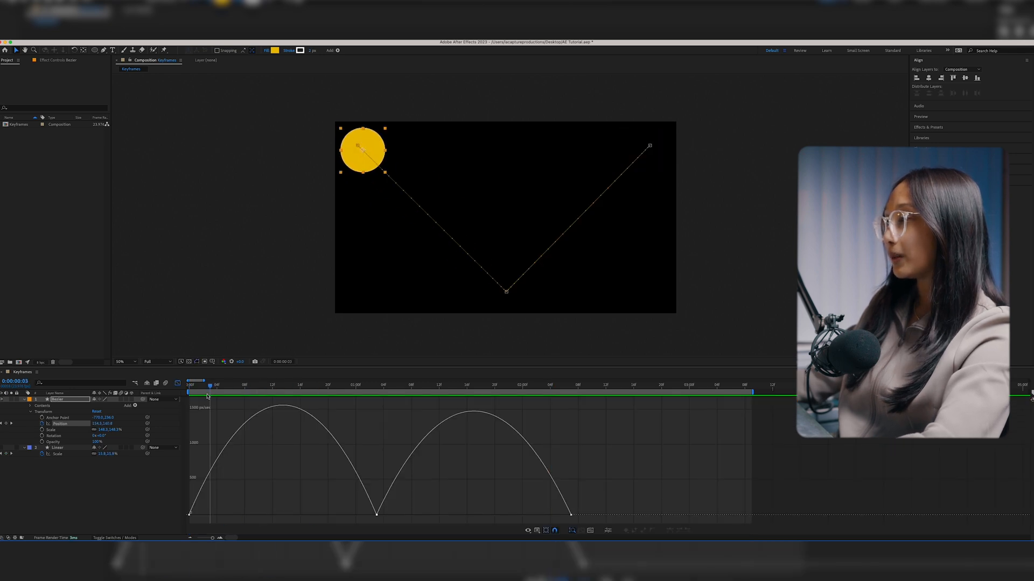
pyautogui.click(396, 386)
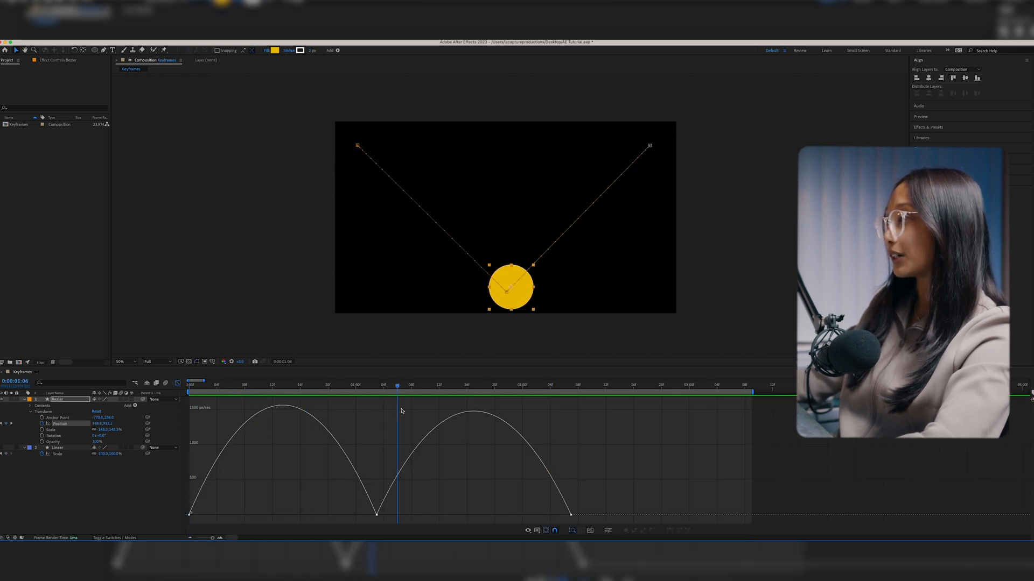
pyautogui.click(591, 385)
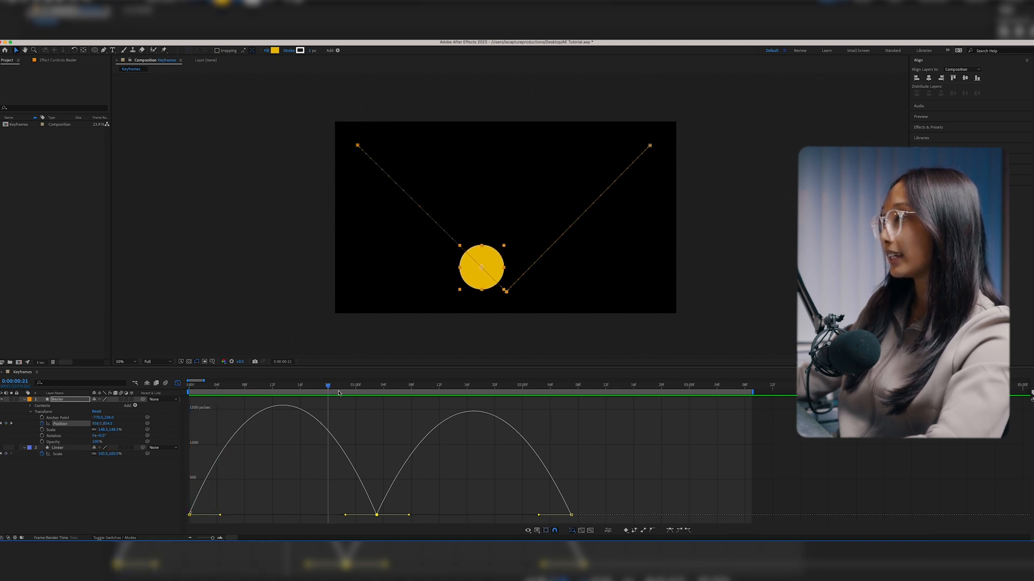
# Drag the first keyframe's influence handle right for a slow start peaking sharply at the V's bottom
pyautogui.moveTo(328, 384); pyautogui.dragTo(270, 384)
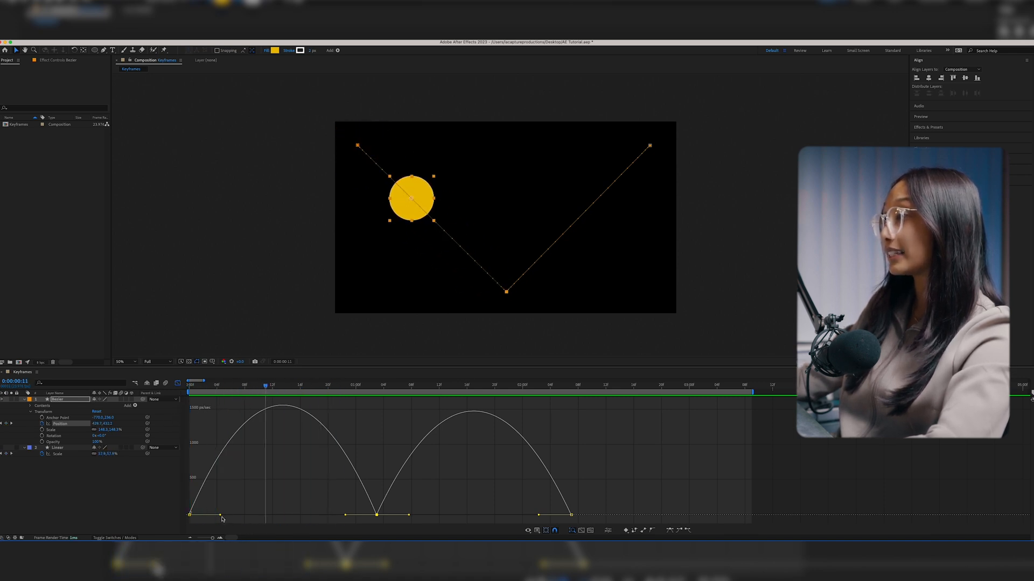
pyautogui.moveTo(222, 515); pyautogui.dragTo(259, 518)
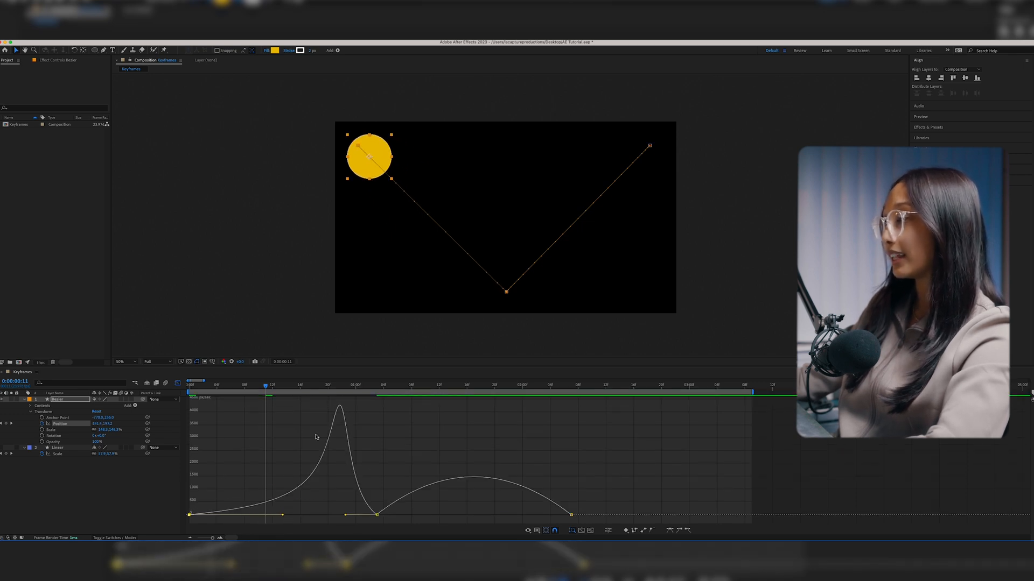
pyautogui.click(439, 385)
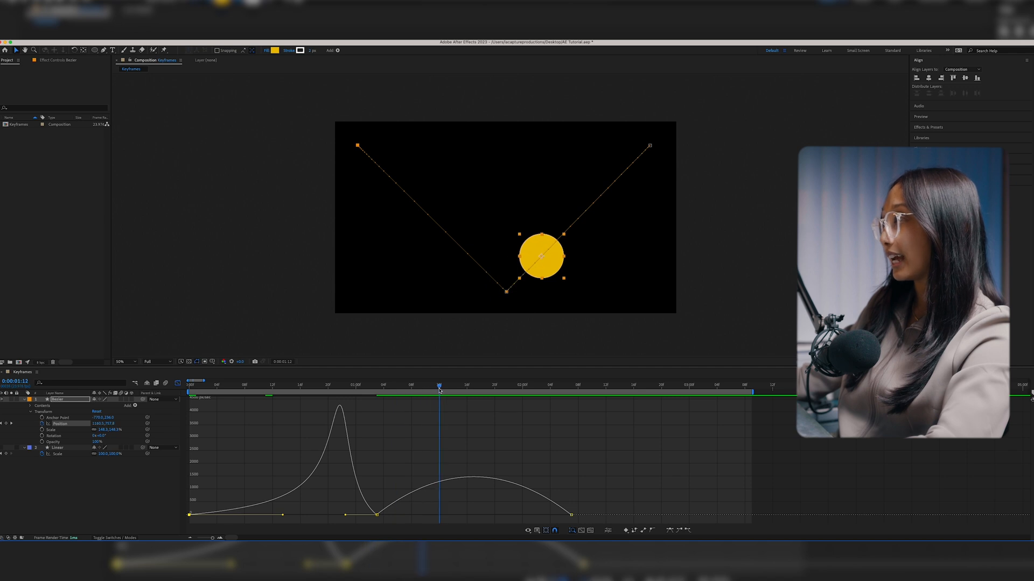